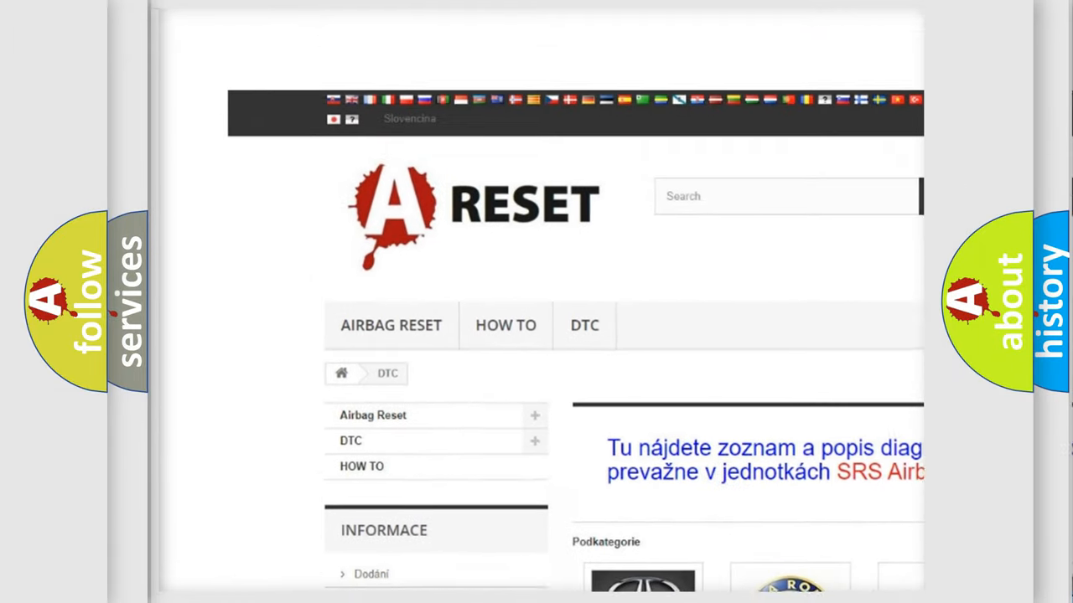
# - Select the CHEVROLET logo in the DTC brand catalogue to show its diagnostic code list
pyautogui.scroll(-3)
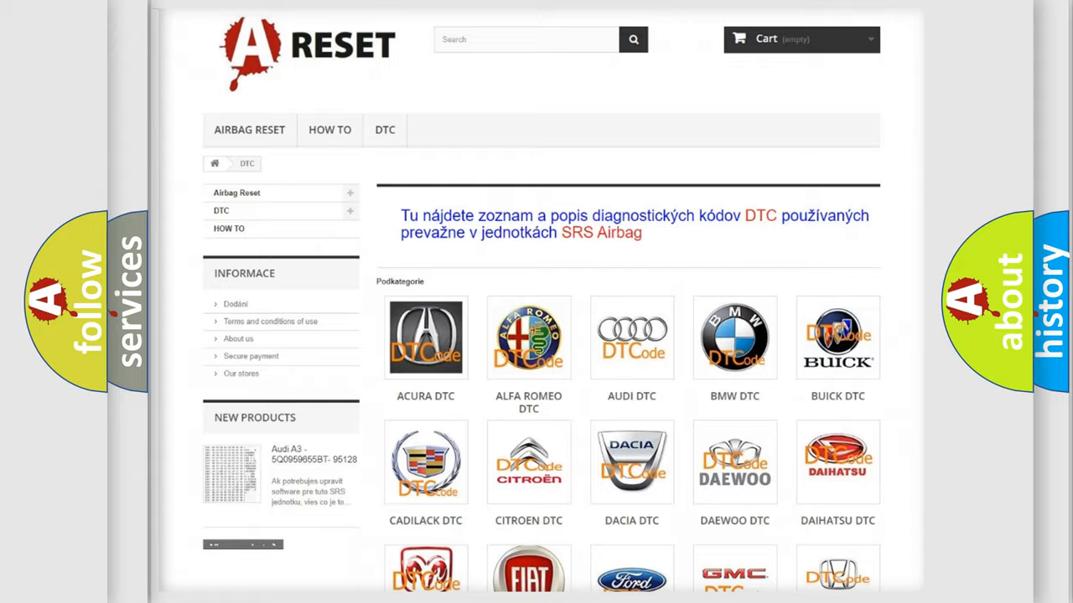
pyautogui.scroll(-3)
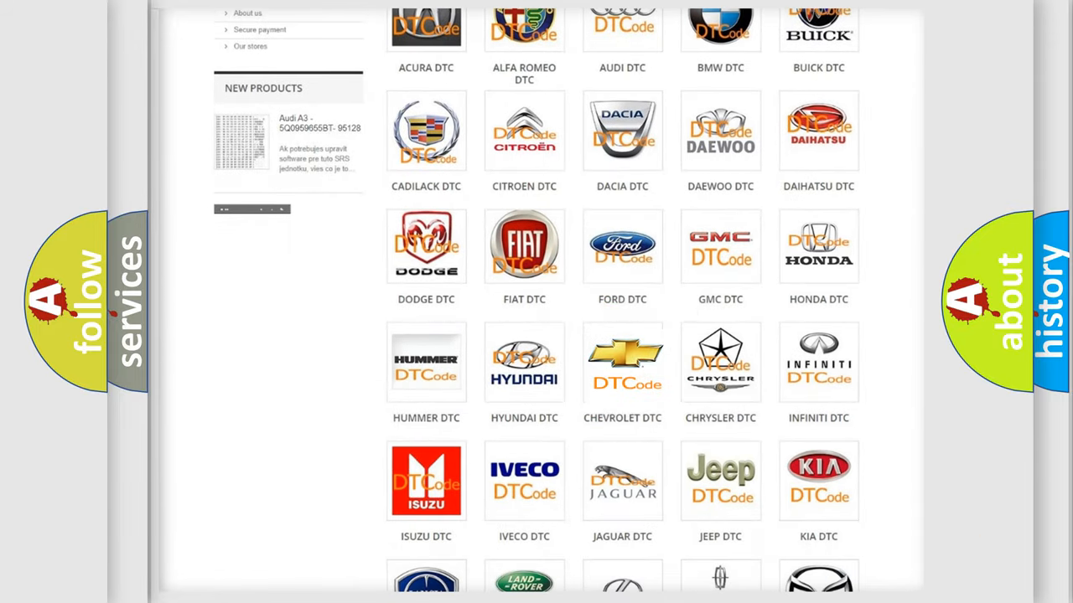
pyautogui.click(622, 361)
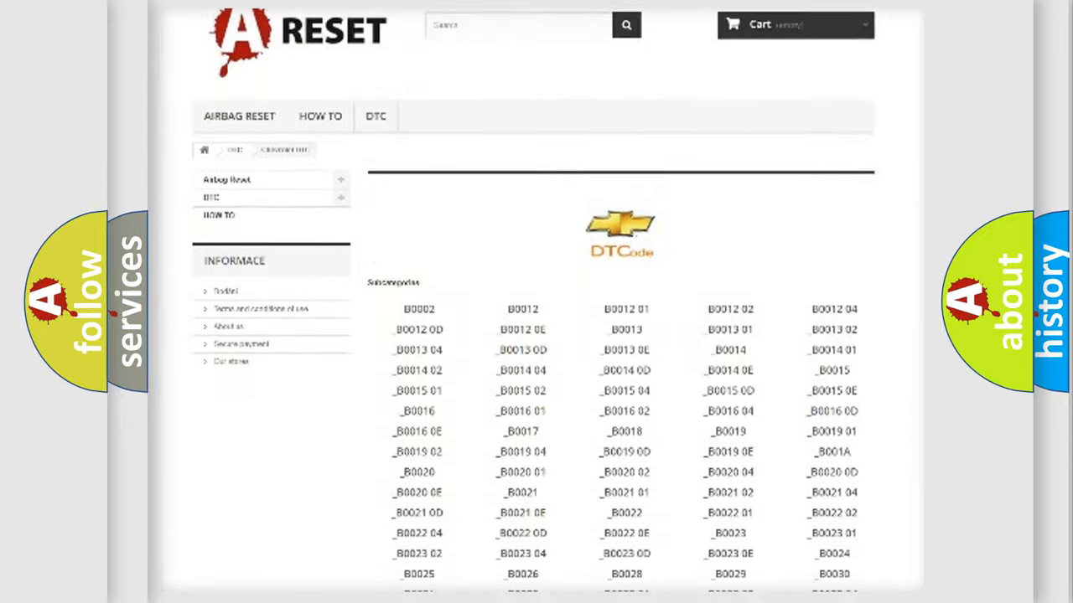
pyautogui.scroll(-3)
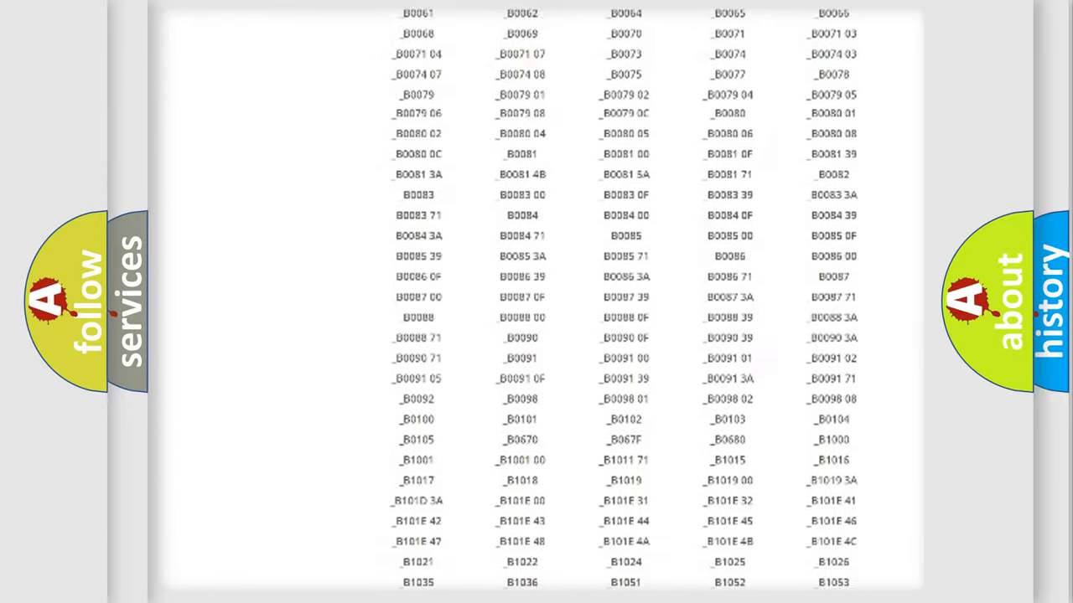
pyautogui.scroll(3)
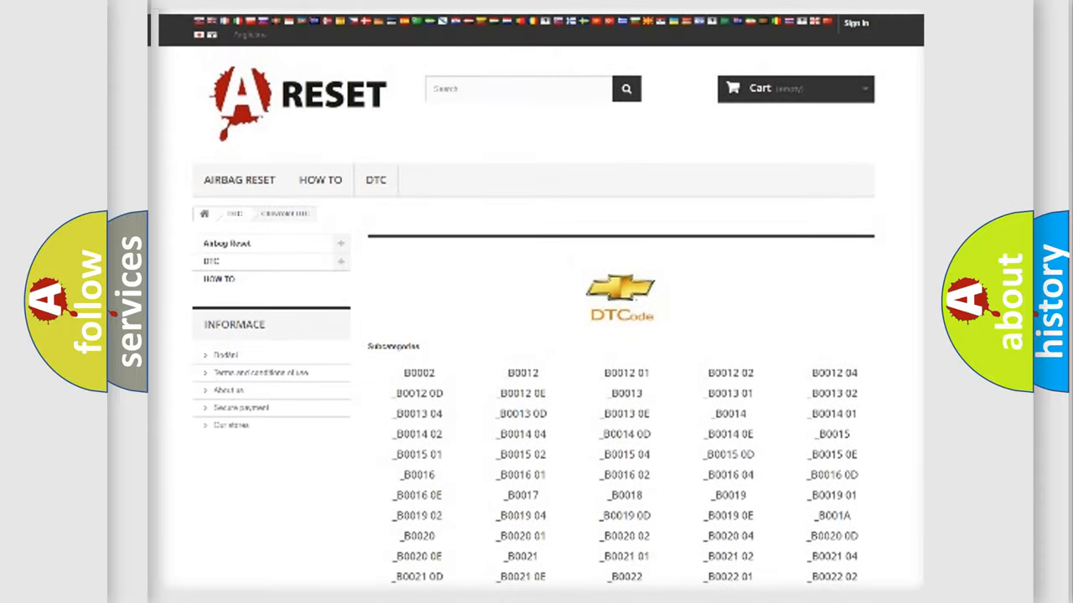